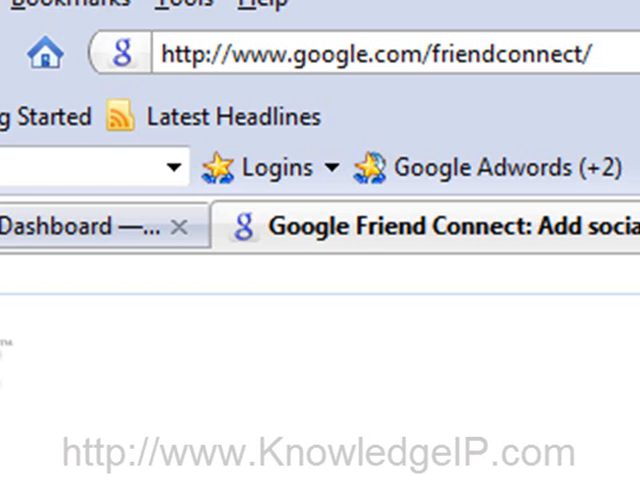
{"action": "mouse_move", "coordinate": [320, 120]}
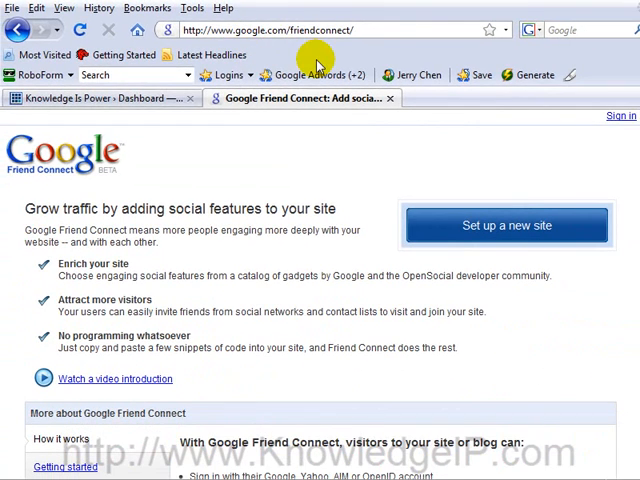
{"action": "mouse_move", "coordinate": [280, 65]}
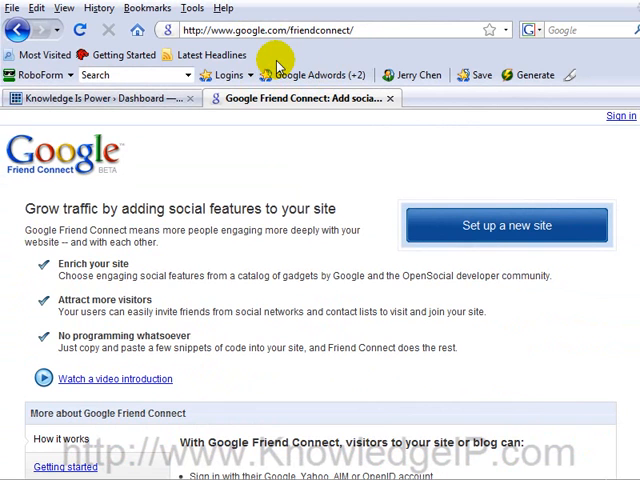
{"action": "mouse_move", "coordinate": [483, 218]}
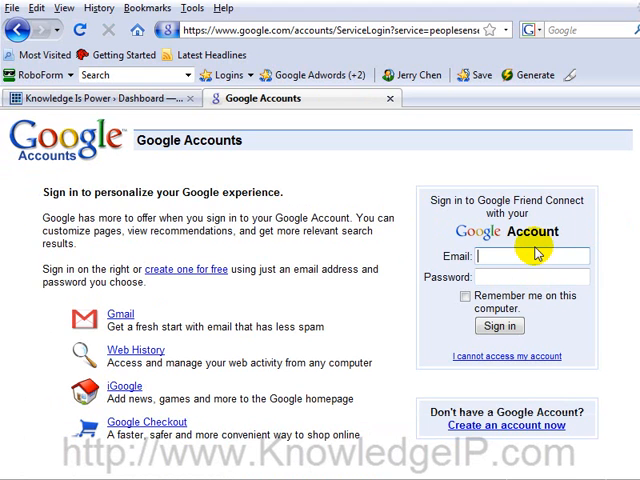
{"action": "mouse_move", "coordinate": [490, 446]}
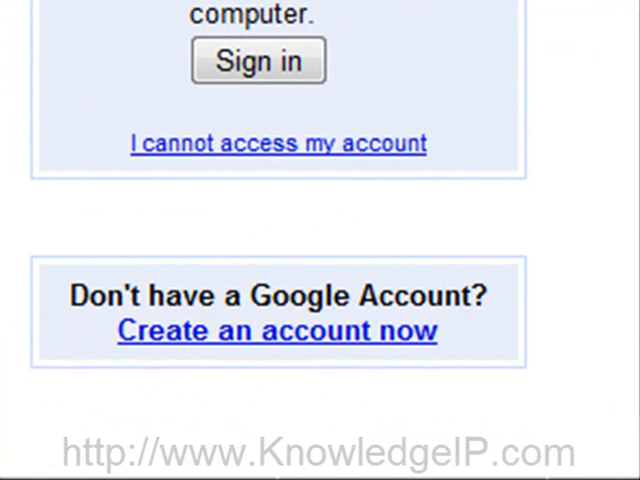
Step: Open 'Set up a new site' and review its four-step Overview page
{"action": "left_click", "coordinate": [258, 60]}
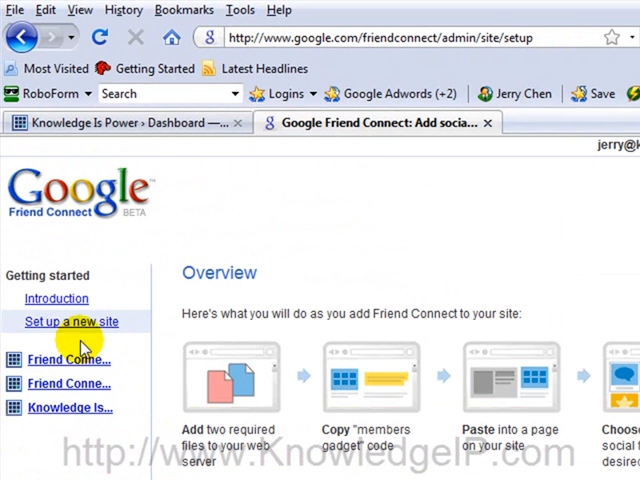
{"action": "mouse_move", "coordinate": [78, 368]}
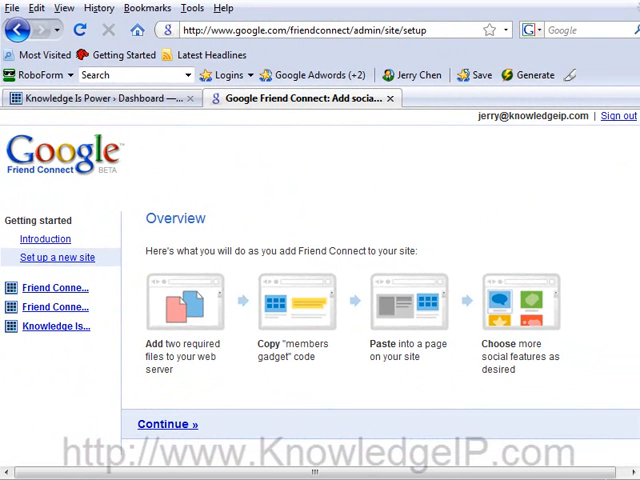
{"action": "scroll", "scroll_direction": "down", "scroll_amount": 3}
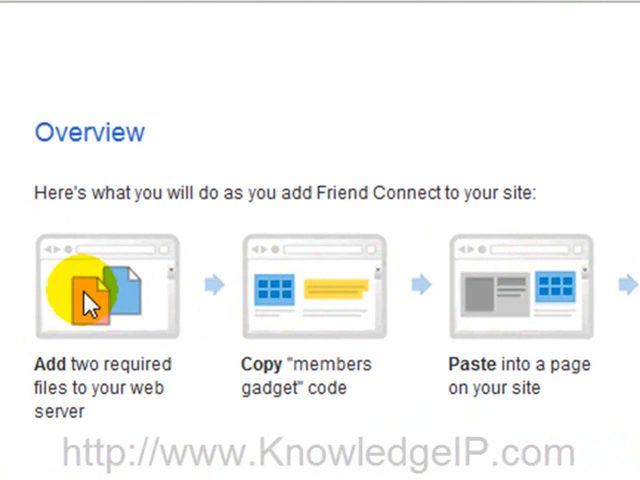
{"action": "mouse_move", "coordinate": [148, 292]}
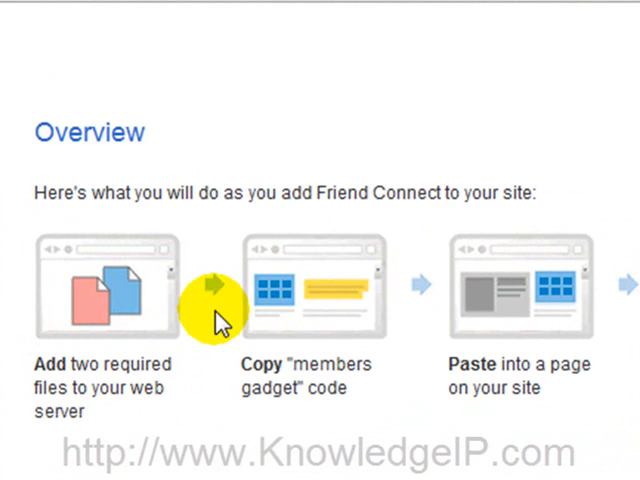
{"action": "mouse_move", "coordinate": [308, 304]}
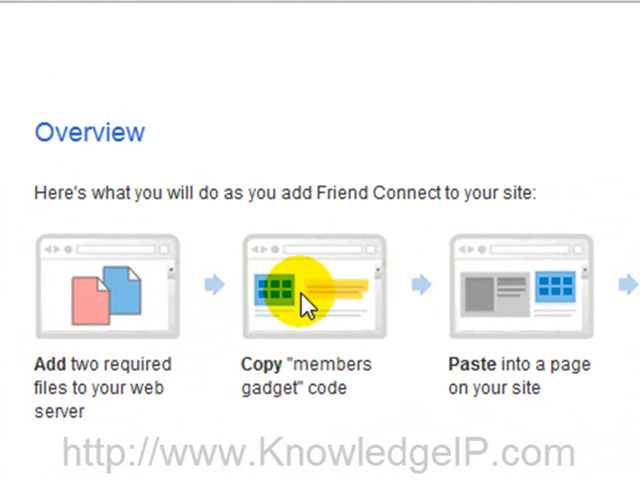
{"action": "mouse_move", "coordinate": [530, 295]}
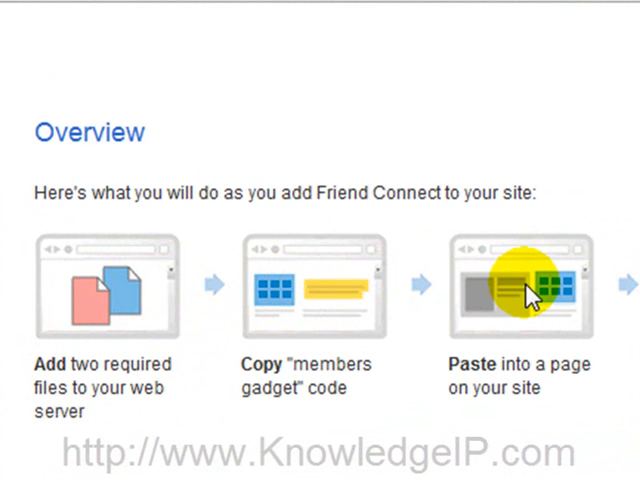
{"action": "mouse_move", "coordinate": [525, 295]}
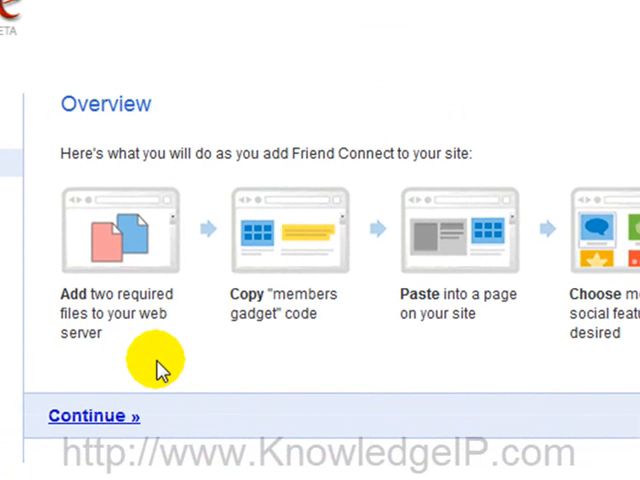
{"action": "mouse_move", "coordinate": [60, 415]}
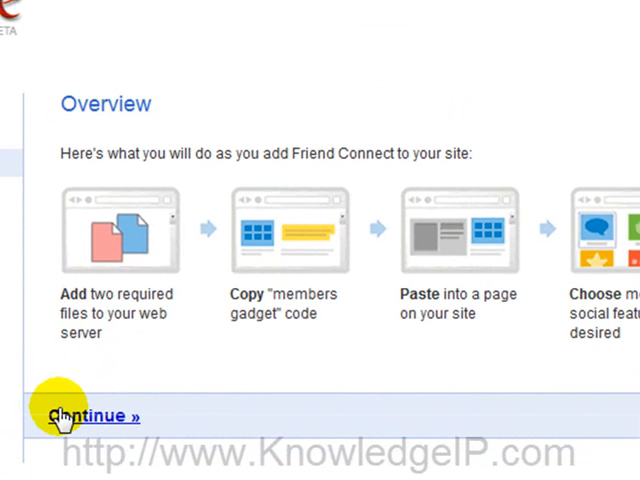
{"action": "left_click", "coordinate": [87, 416]}
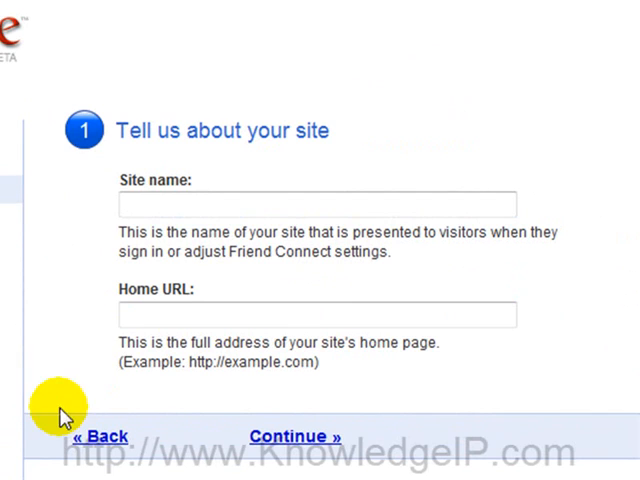
{"action": "left_click", "coordinate": [312, 204]}
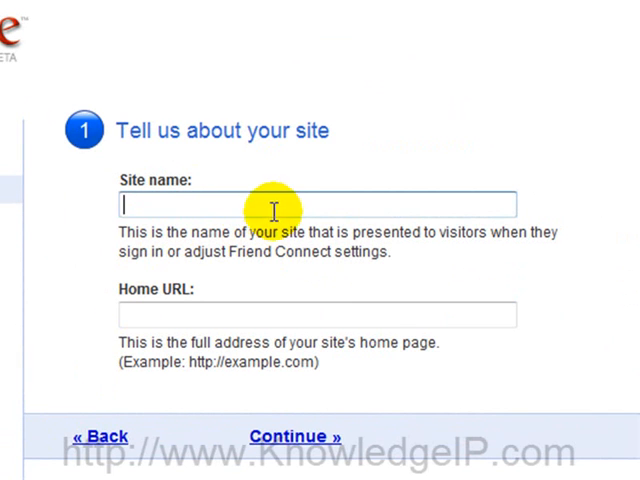
{"action": "mouse_move", "coordinate": [545, 345]}
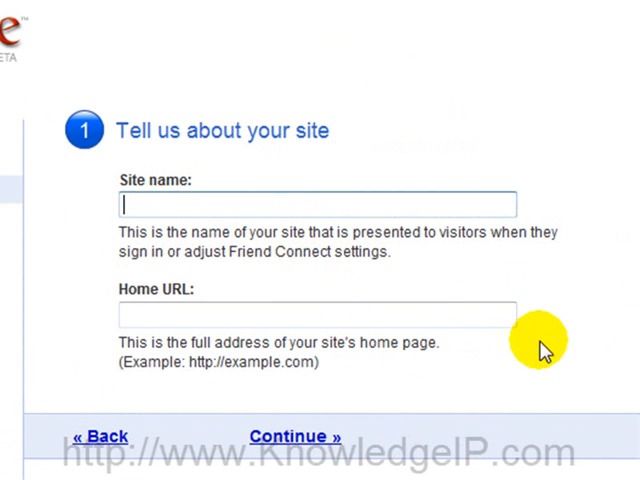
{"action": "mouse_move", "coordinate": [615, 345]}
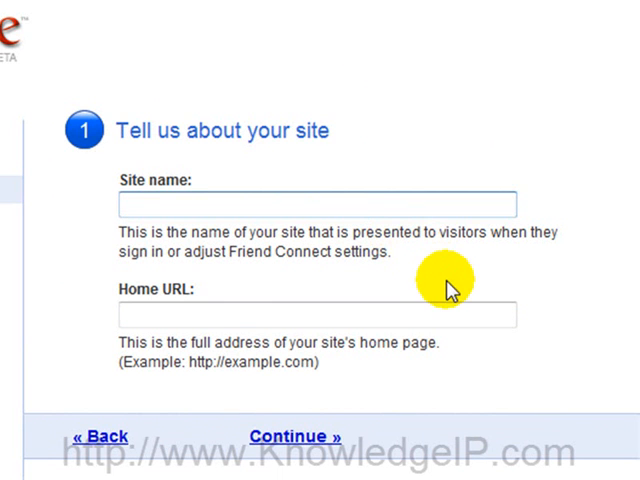
{"action": "type", "text": "Knowledge Is P"}
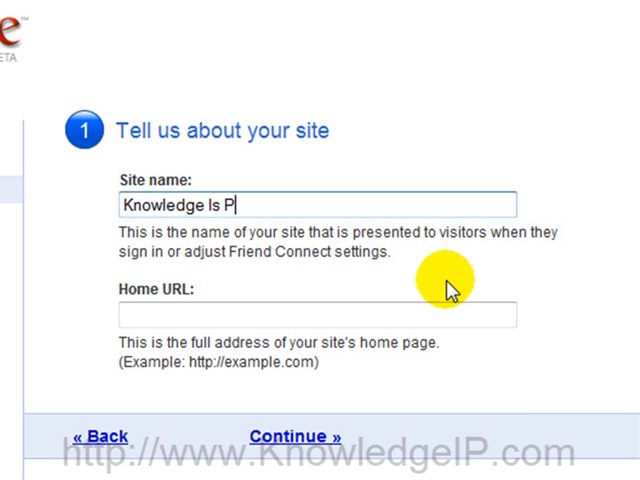
{"action": "type", "text": "http://www.knowledgeip."}
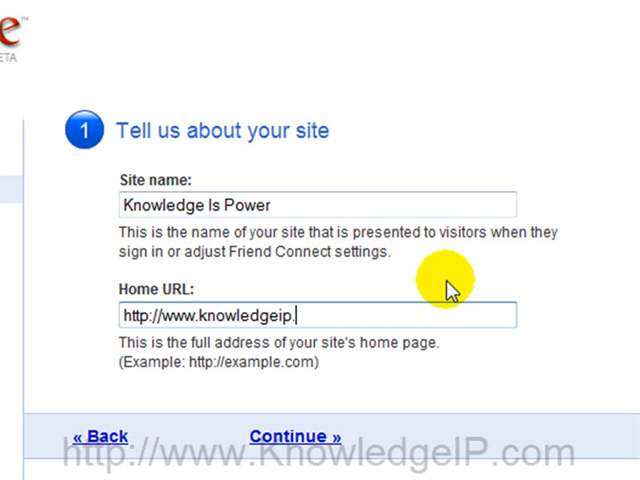
{"action": "type", "text": "com"}
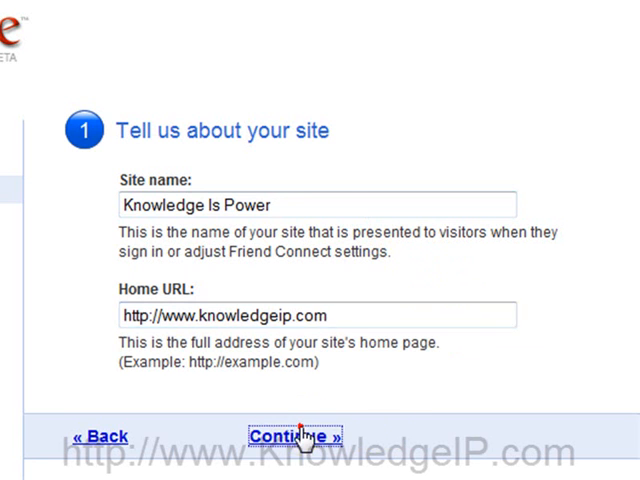
Step: Advance to step 2 and dismiss the rpc_relay.html and canvas.html download prompts
{"action": "left_click", "coordinate": [291, 437]}
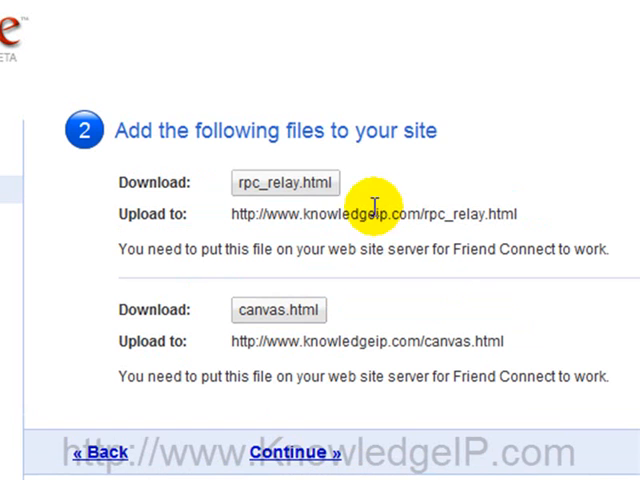
{"action": "mouse_move", "coordinate": [340, 232]}
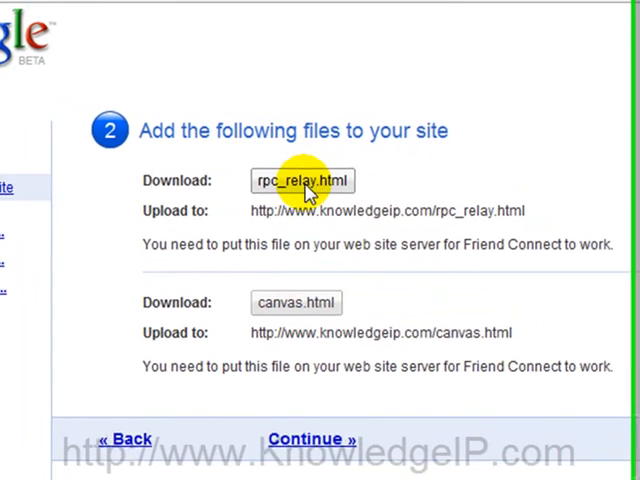
{"action": "left_click", "coordinate": [302, 181]}
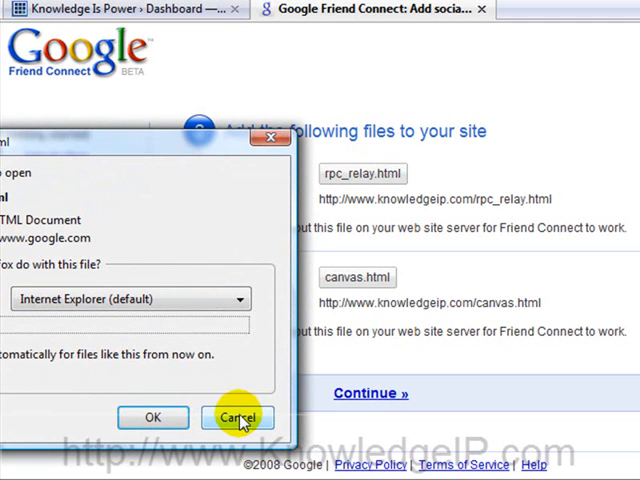
{"action": "mouse_move", "coordinate": [252, 419]}
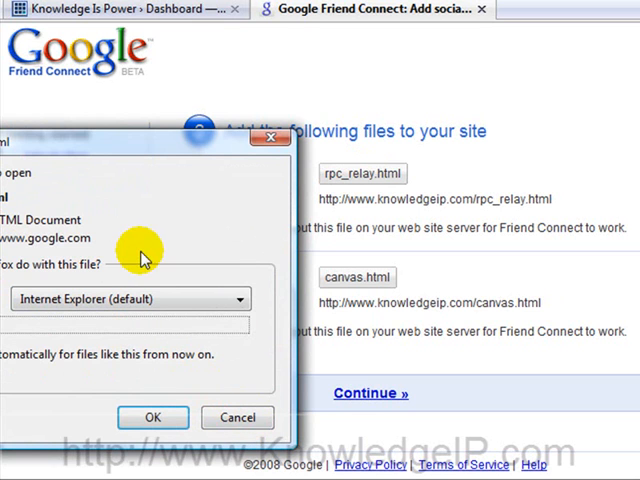
{"action": "mouse_move", "coordinate": [140, 218]}
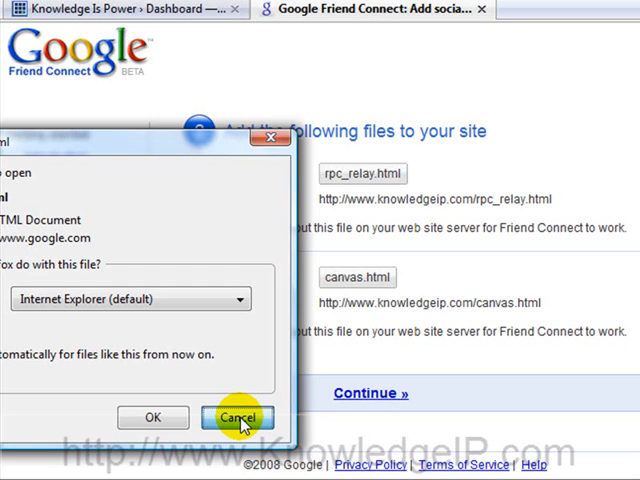
{"action": "left_click", "coordinate": [238, 417]}
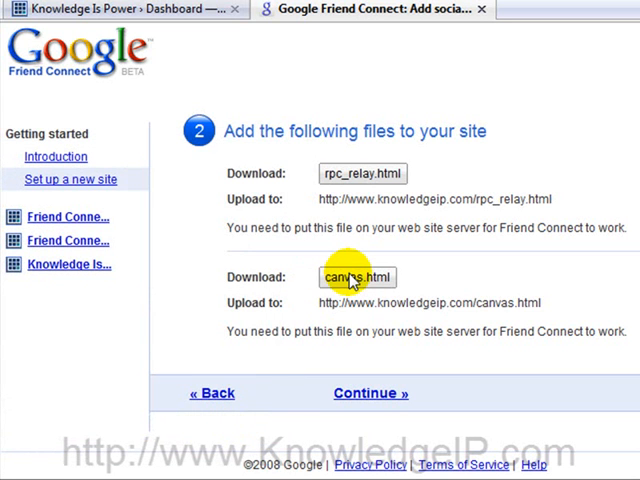
{"action": "left_click", "coordinate": [357, 277]}
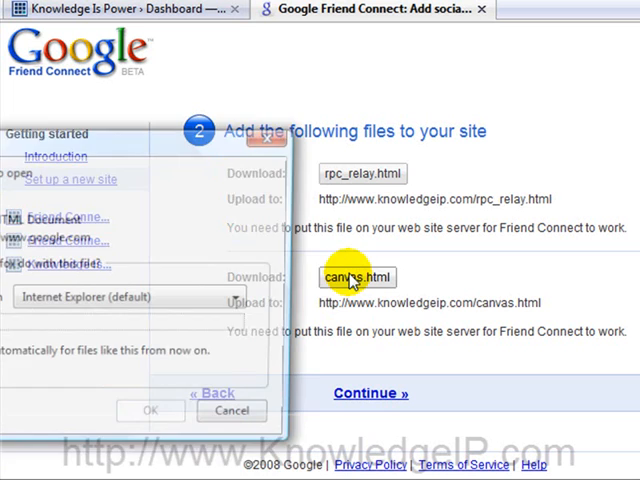
{"action": "left_click", "coordinate": [231, 411]}
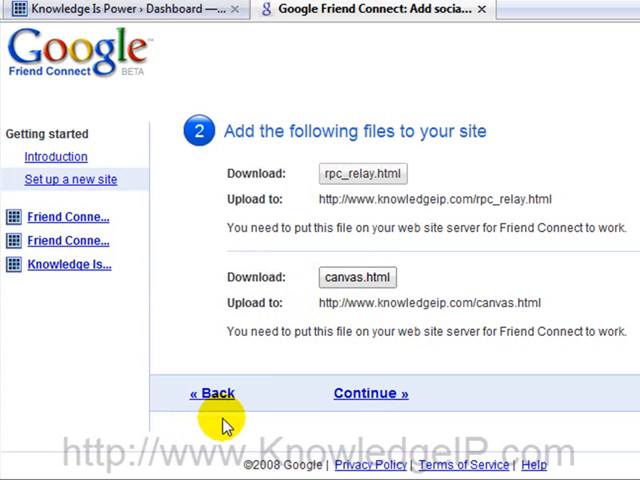
{"action": "mouse_move", "coordinate": [425, 318]}
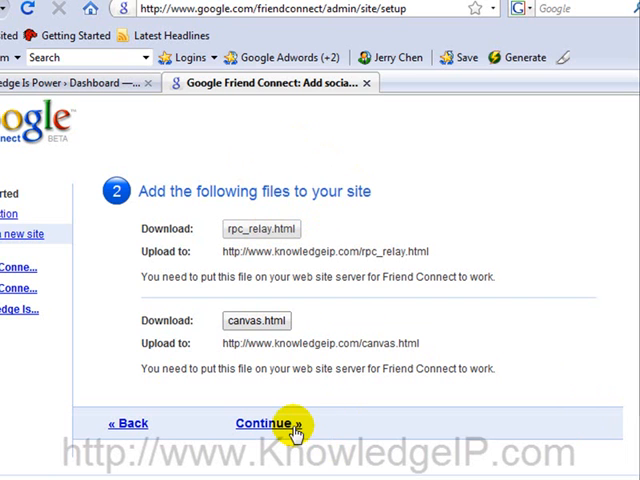
Step: Continue to 'Test your setup', then open the Knowledge Is Power membership reports
{"action": "left_click", "coordinate": [271, 423]}
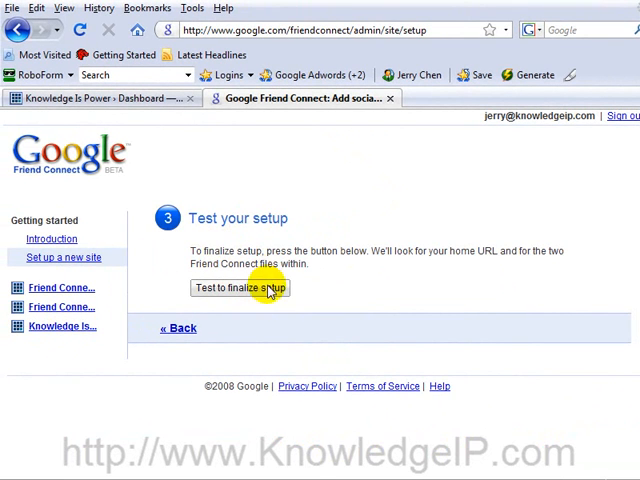
{"action": "mouse_move", "coordinate": [62, 326]}
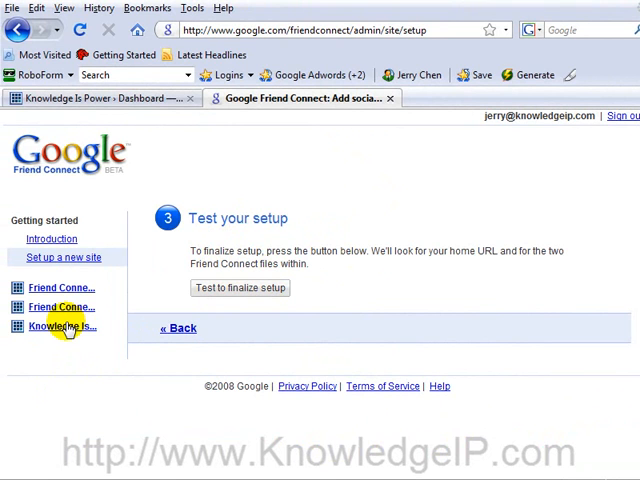
{"action": "left_click", "coordinate": [62, 326]}
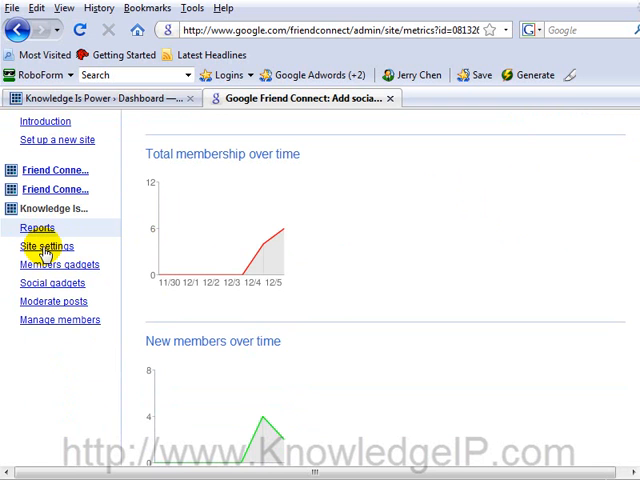
Step: Open Site settings and scroll through the Basic tab's name, URL and file sections
{"action": "left_click", "coordinate": [46, 246]}
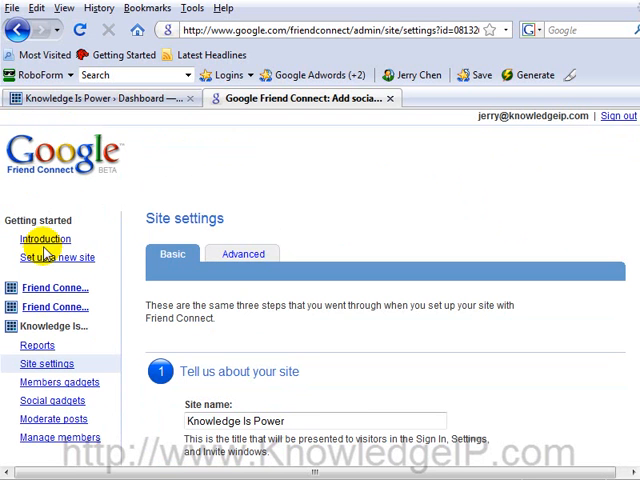
{"action": "mouse_move", "coordinate": [45, 252]}
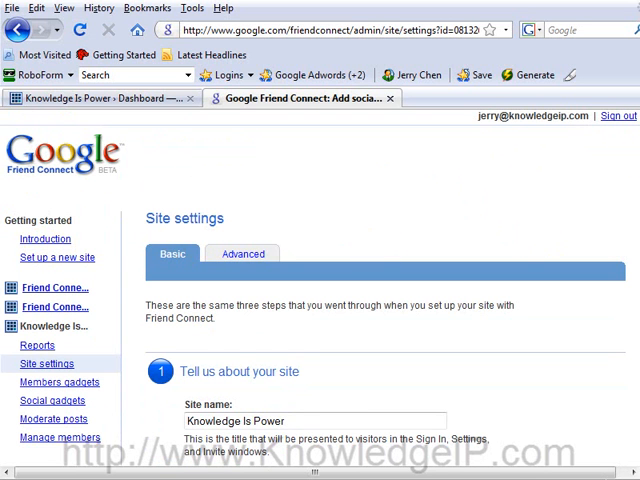
{"action": "scroll", "scroll_direction": "down", "scroll_amount": 3}
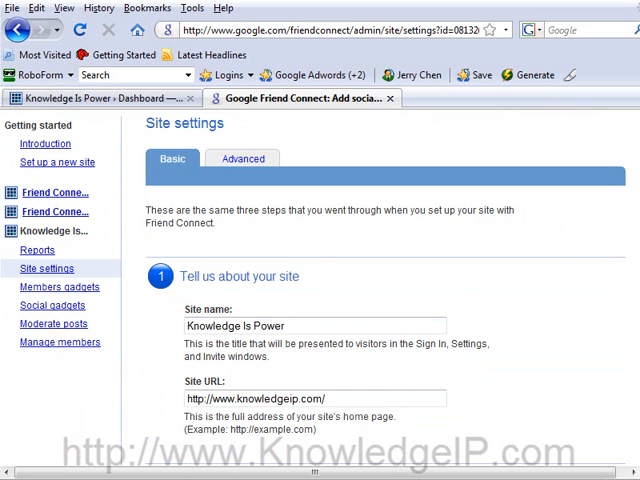
{"action": "scroll", "scroll_direction": "down", "scroll_amount": 3}
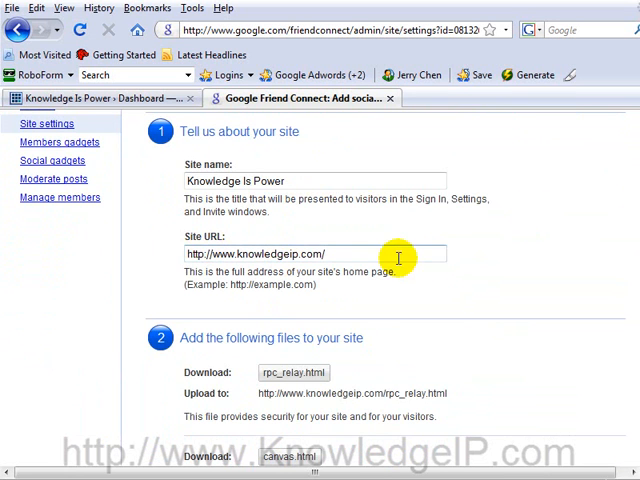
{"action": "scroll", "scroll_direction": "down", "scroll_amount": 3}
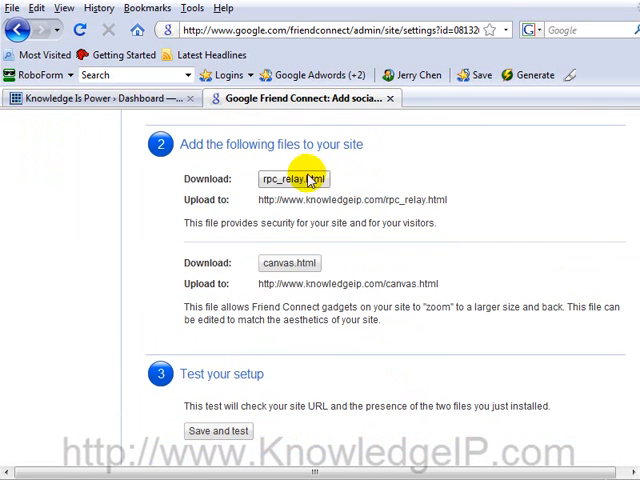
{"action": "scroll", "scroll_direction": "down", "scroll_amount": 3}
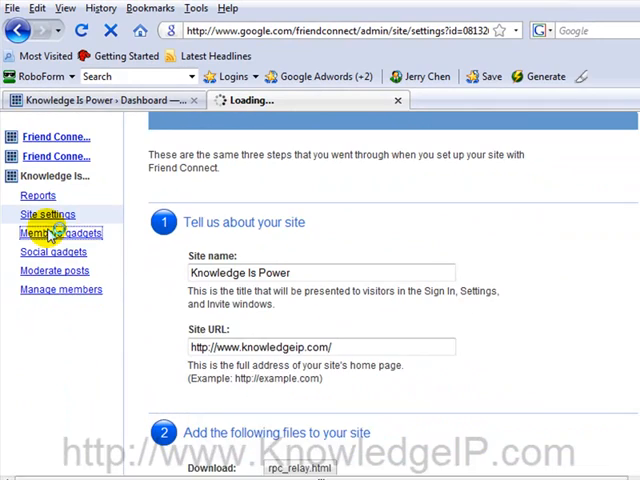
Step: Start adding a Members gadget and scroll past its 282×385 size and colours
{"action": "left_click", "coordinate": [65, 233]}
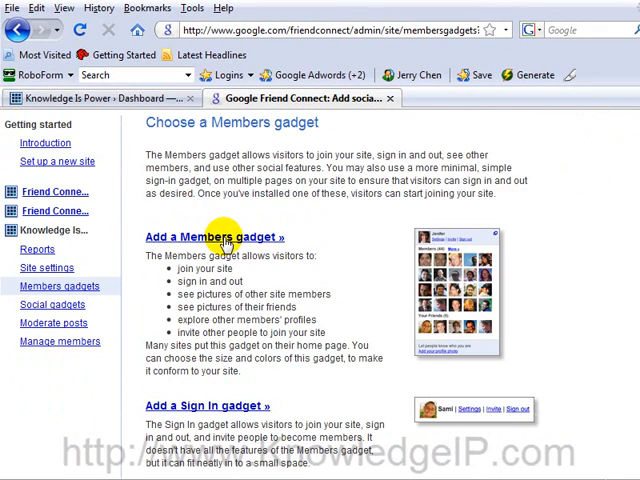
{"action": "left_click", "coordinate": [209, 237]}
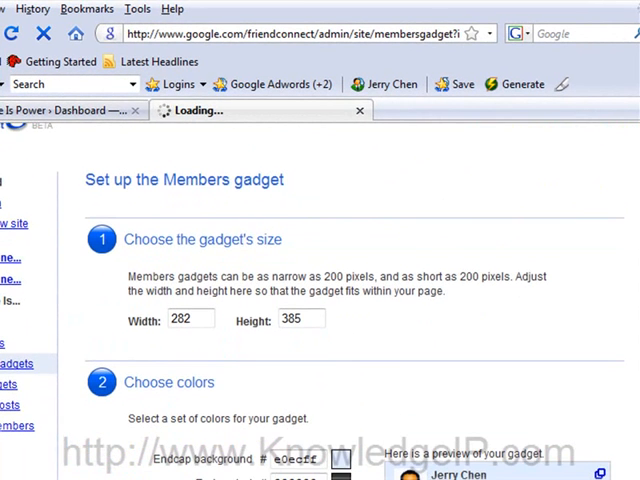
{"action": "scroll", "scroll_direction": "down", "scroll_amount": 3}
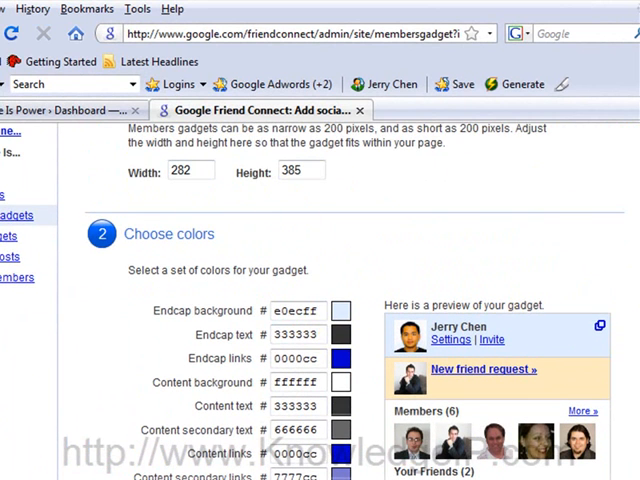
{"action": "scroll", "scroll_direction": "down", "scroll_amount": 3}
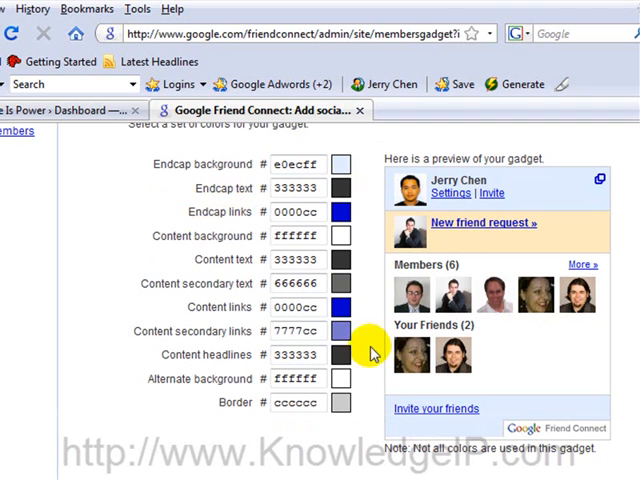
{"action": "mouse_move", "coordinate": [575, 160]}
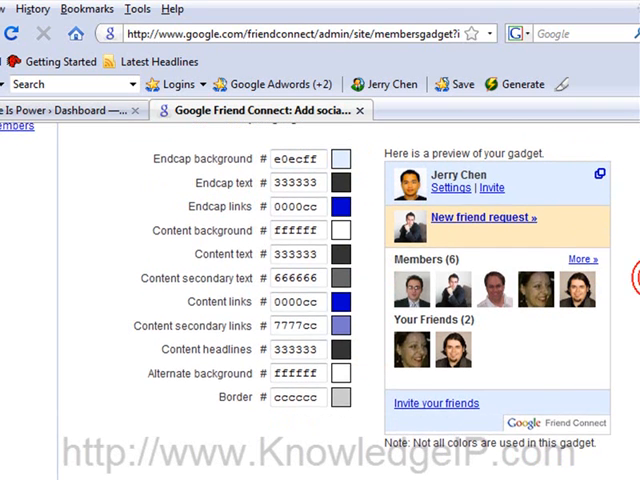
{"action": "scroll", "scroll_direction": "down", "scroll_amount": 3}
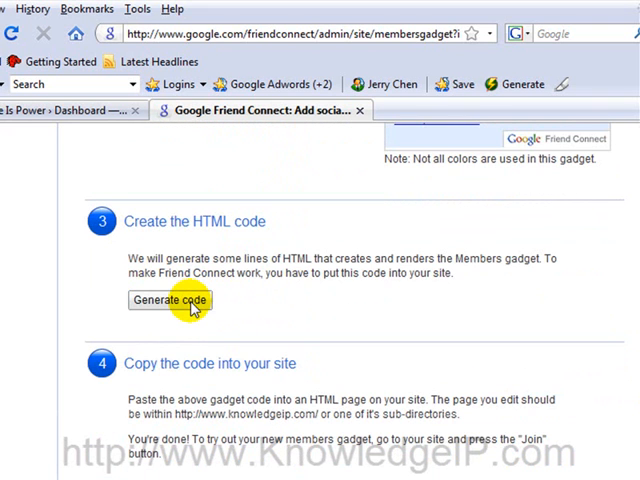
Step: Generate the Members gadget HTML code and copy the entire code block
{"action": "left_click", "coordinate": [169, 300]}
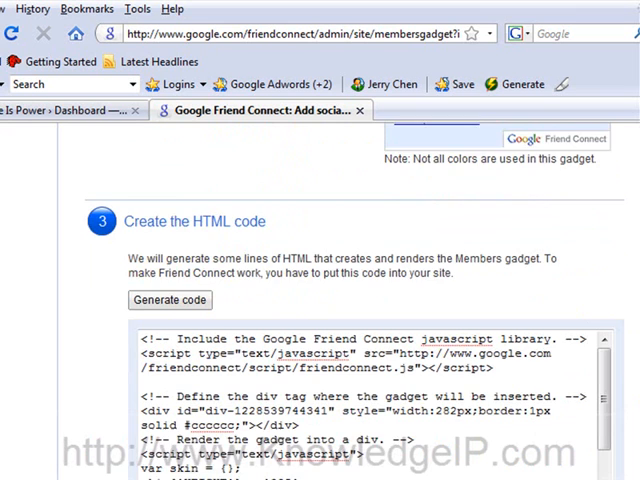
{"action": "scroll", "scroll_direction": "down", "scroll_amount": 3}
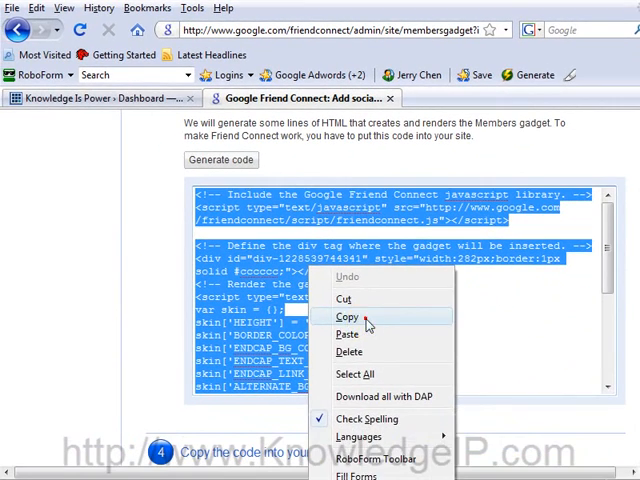
{"action": "left_click", "coordinate": [346, 317]}
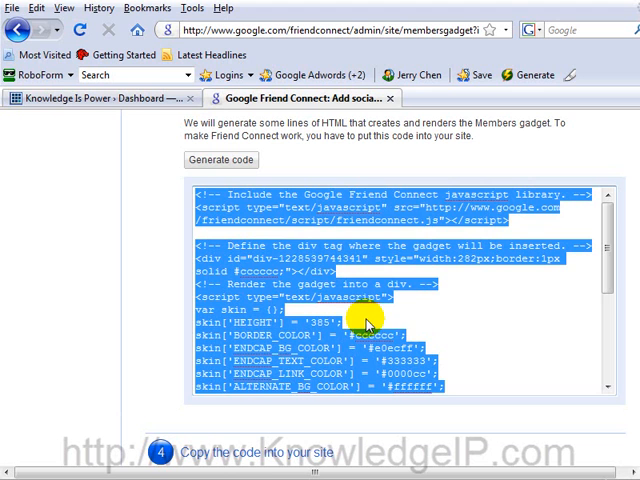
{"action": "mouse_move", "coordinate": [205, 197]}
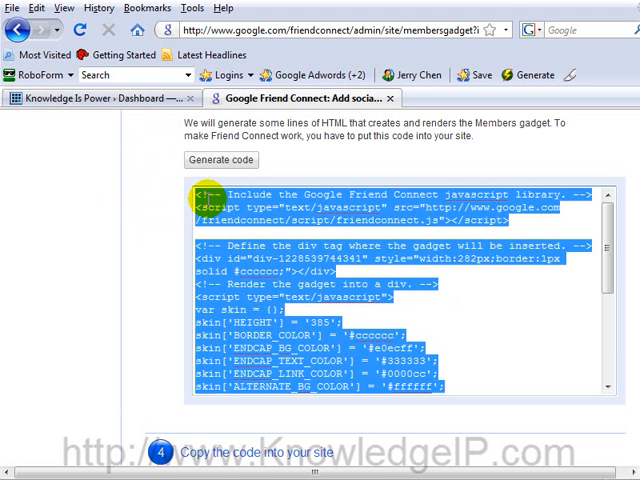
{"action": "mouse_move", "coordinate": [315, 197]}
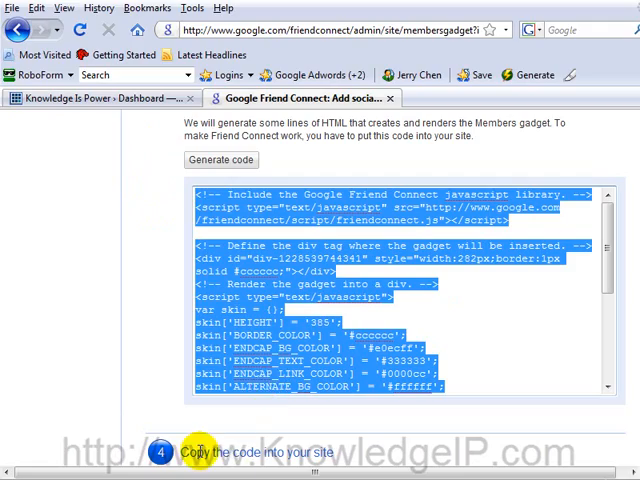
{"action": "scroll", "scroll_direction": "down", "scroll_amount": 3}
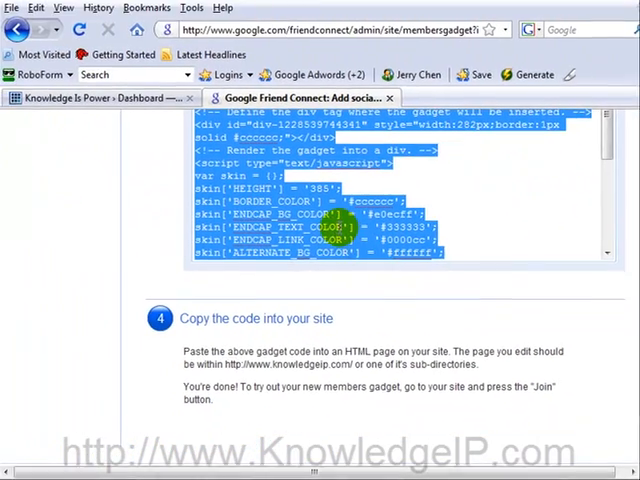
{"action": "mouse_move", "coordinate": [95, 97]}
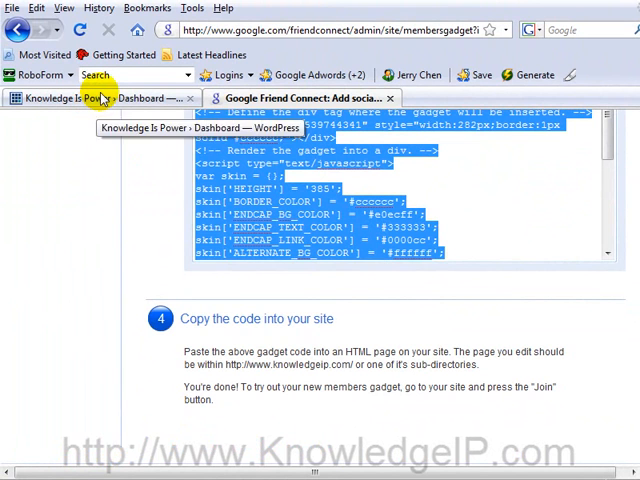
Step: Switch to the WordPress Dashboard and go to Design > Widgets
{"action": "left_click", "coordinate": [115, 97]}
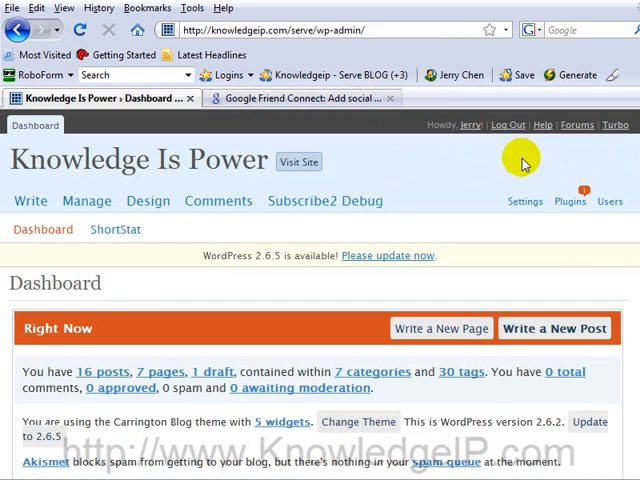
{"action": "mouse_move", "coordinate": [304, 201]}
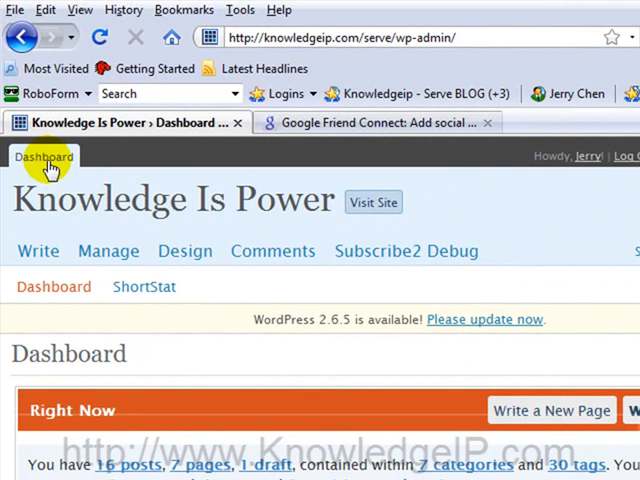
{"action": "mouse_move", "coordinate": [38, 210]}
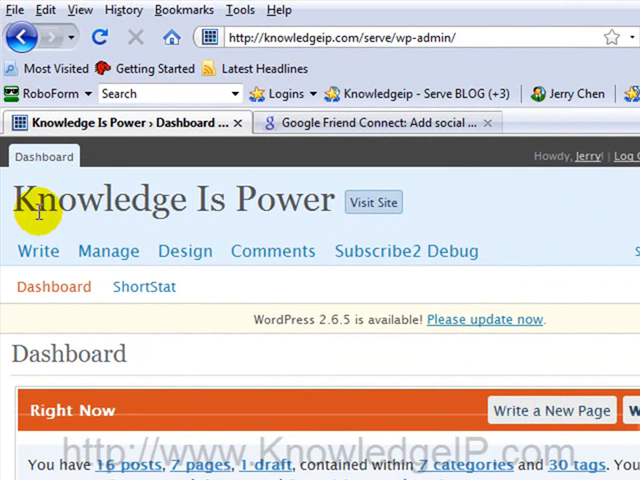
{"action": "left_click", "coordinate": [185, 251]}
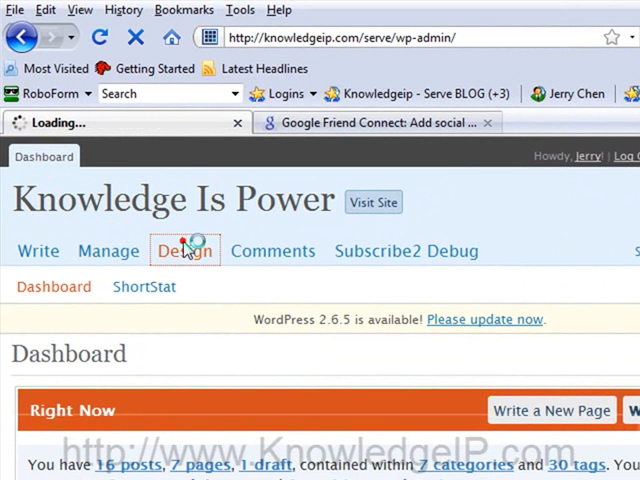
{"action": "left_click", "coordinate": [185, 251]}
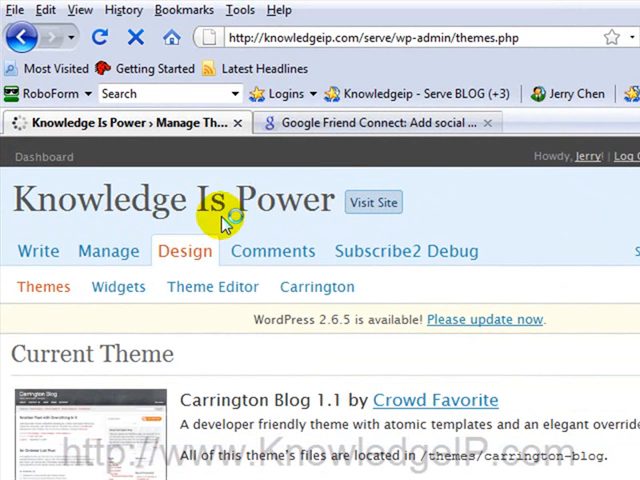
{"action": "left_click", "coordinate": [117, 287]}
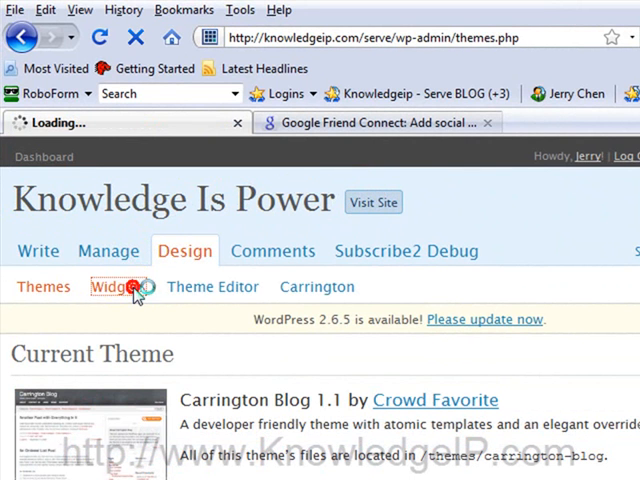
{"action": "left_click", "coordinate": [106, 287]}
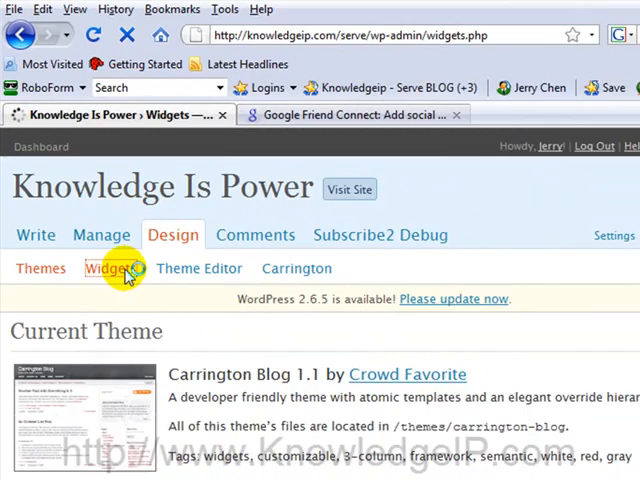
{"action": "left_click", "coordinate": [99, 268]}
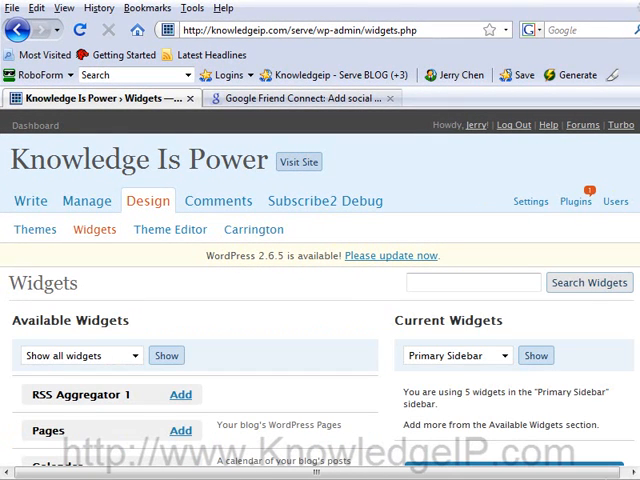
Step: Add a Text widget from Available Widgets, making it the Primary Sidebar's sixth widget
{"action": "scroll", "scroll_direction": "down", "scroll_amount": 3}
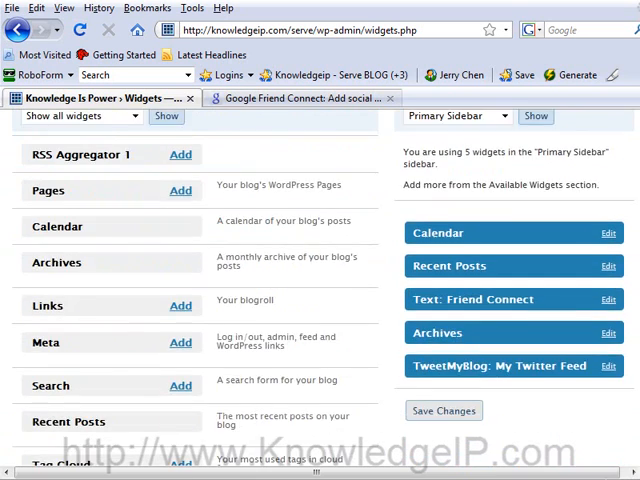
{"action": "scroll", "scroll_direction": "down", "scroll_amount": 3}
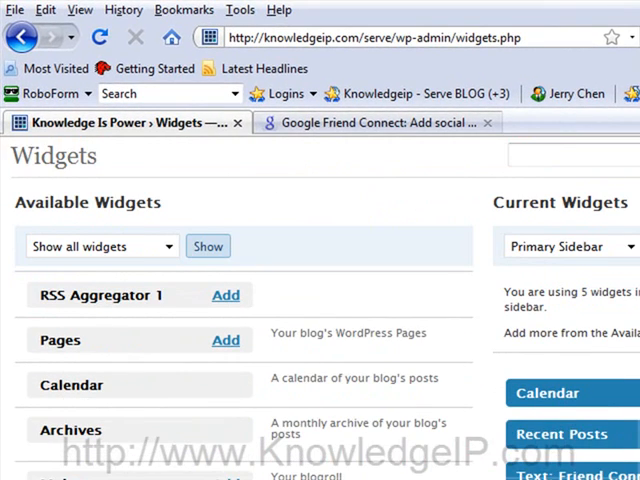
{"action": "scroll", "scroll_direction": "down", "scroll_amount": 3}
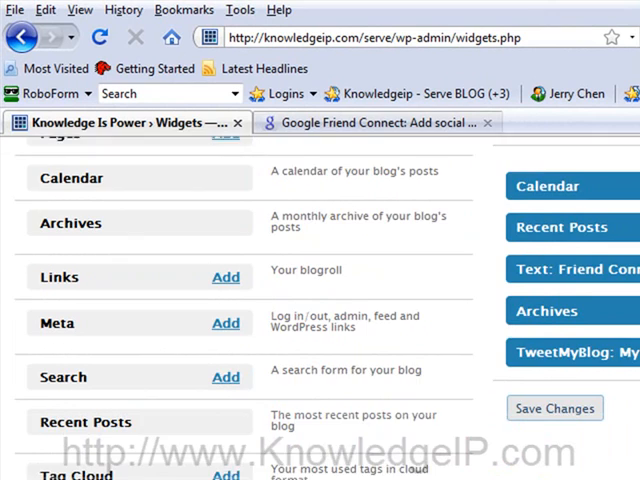
{"action": "scroll", "scroll_direction": "down", "scroll_amount": 3}
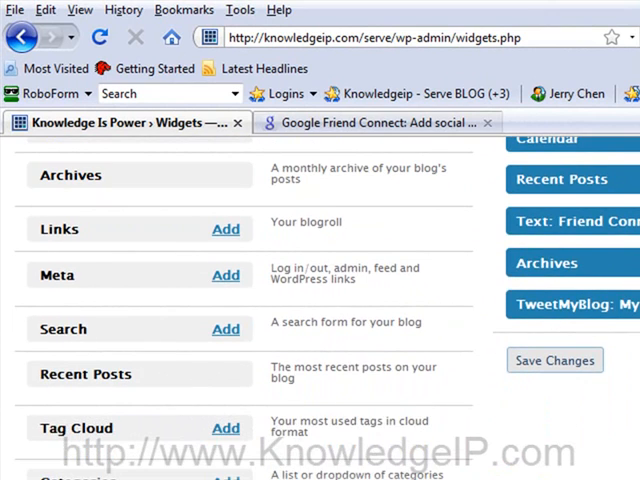
{"action": "scroll", "scroll_direction": "down", "scroll_amount": 3}
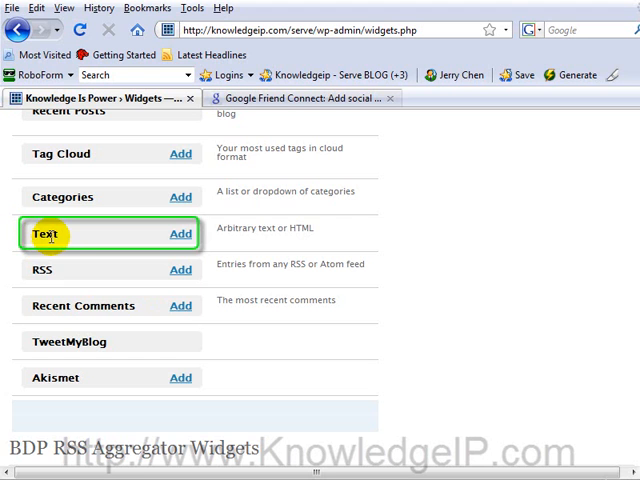
{"action": "mouse_move", "coordinate": [181, 233]}
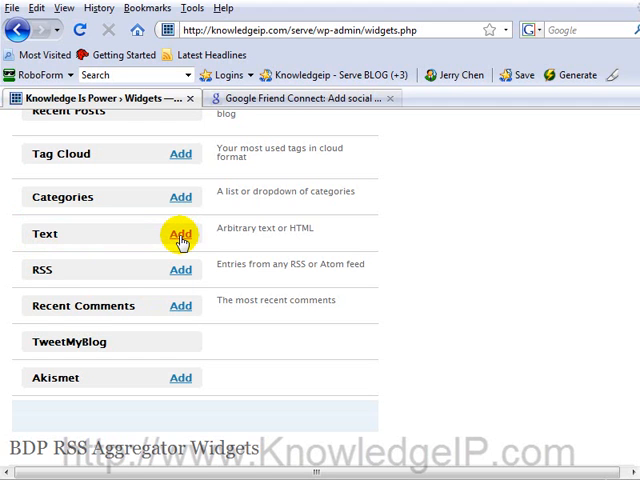
{"action": "mouse_move", "coordinate": [222, 227]}
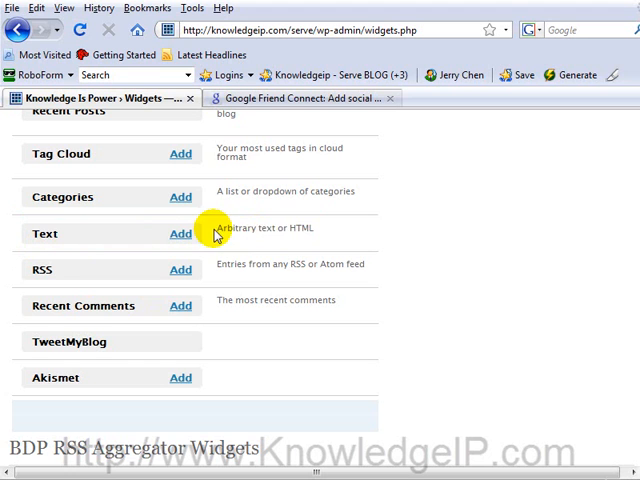
{"action": "mouse_move", "coordinate": [328, 234]}
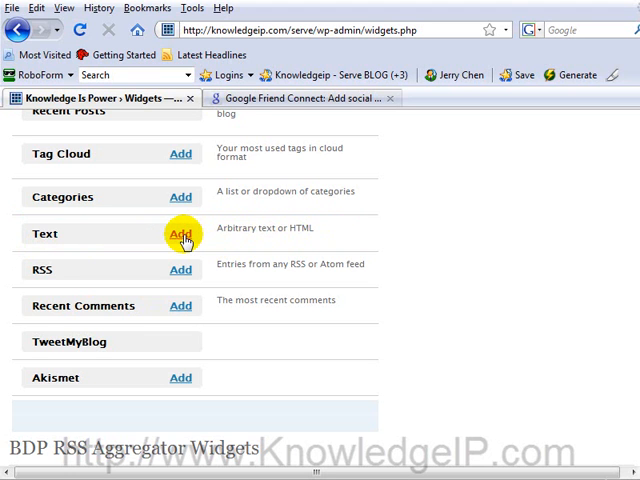
{"action": "left_click", "coordinate": [181, 234]}
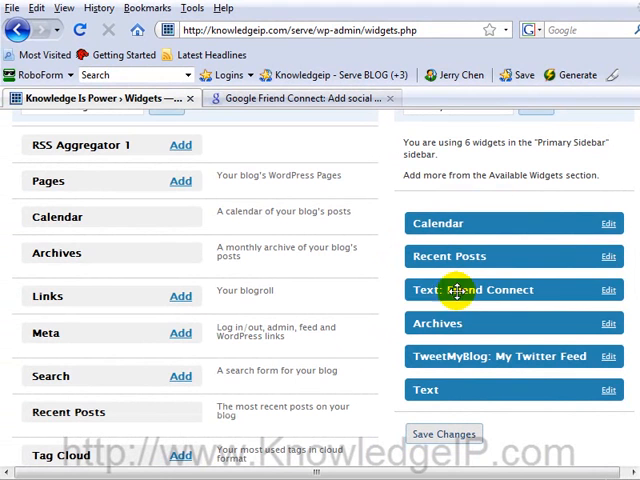
{"action": "mouse_move", "coordinate": [490, 300]}
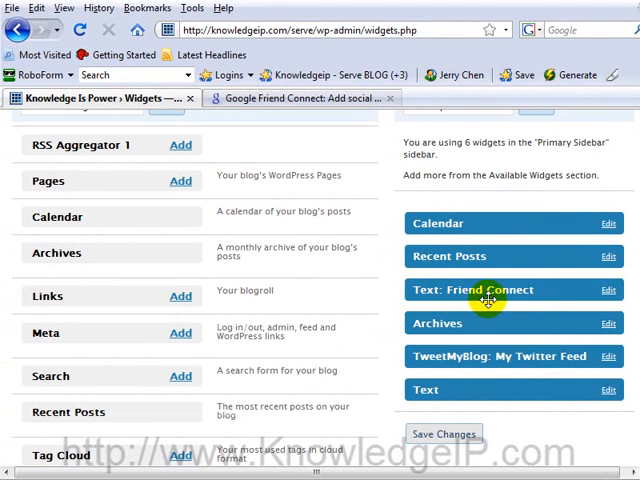
{"action": "mouse_move", "coordinate": [489, 299]}
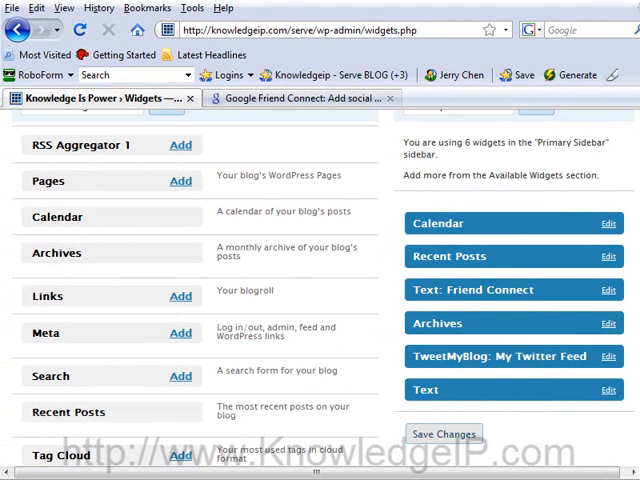
{"action": "scroll", "scroll_direction": "down", "scroll_amount": 3}
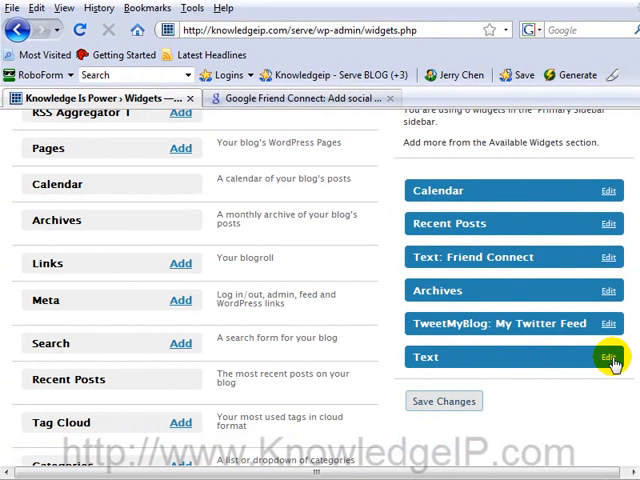
Step: Title the Text widget 'Friend Connect Demo (delete after demo)'
{"action": "left_click", "coordinate": [608, 357]}
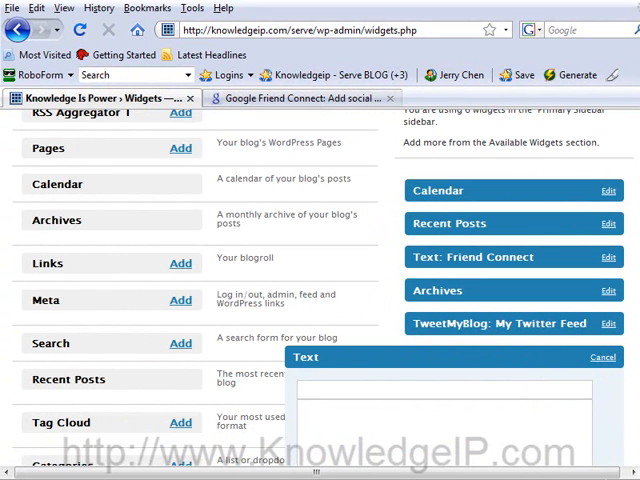
{"action": "scroll", "scroll_direction": "down", "scroll_amount": 3}
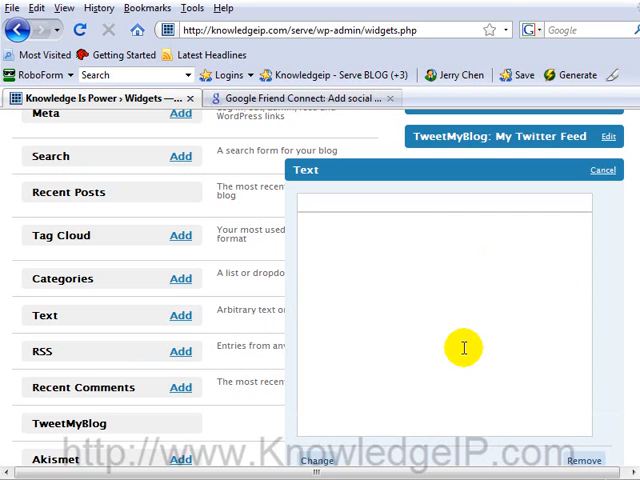
{"action": "type", "text": "F"}
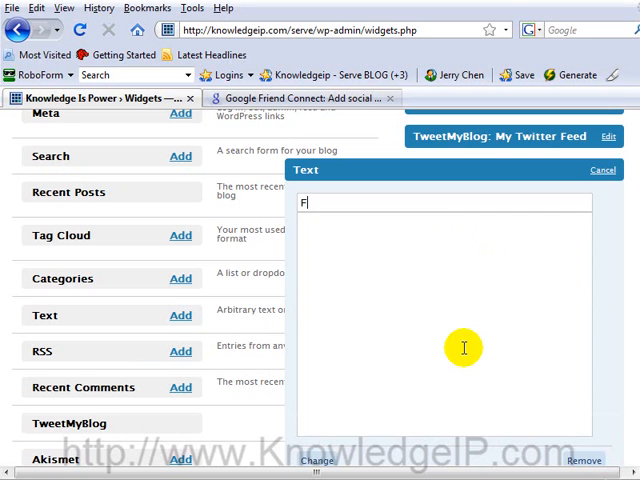
{"action": "type", "text": "riend C"}
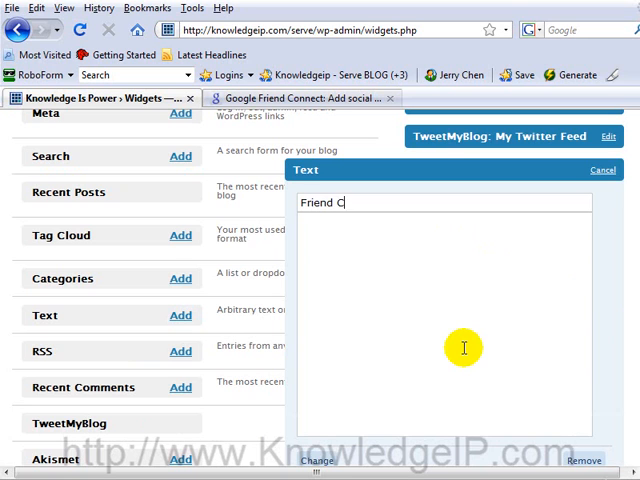
{"action": "type", "text": "onnect"}
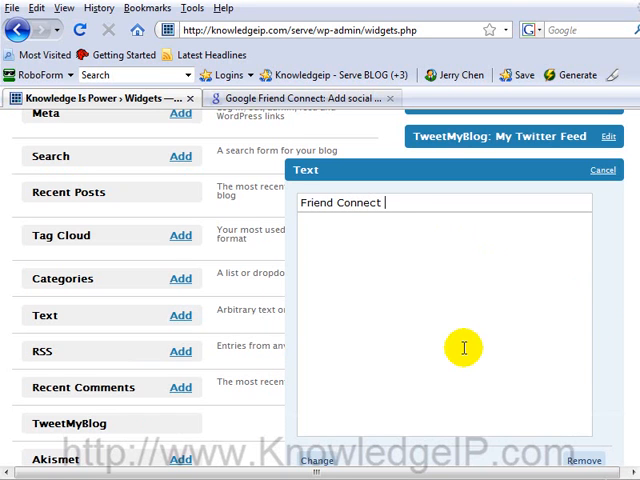
{"action": "type", "text": "Demo"}
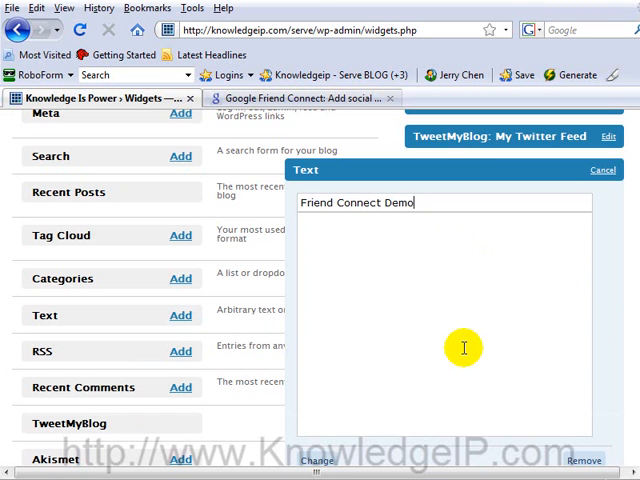
{"action": "type", "text": "(dele"}
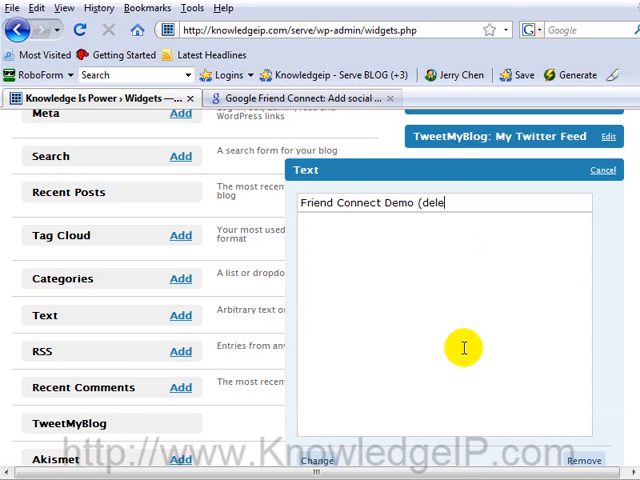
{"action": "type", "text": "te after demo"}
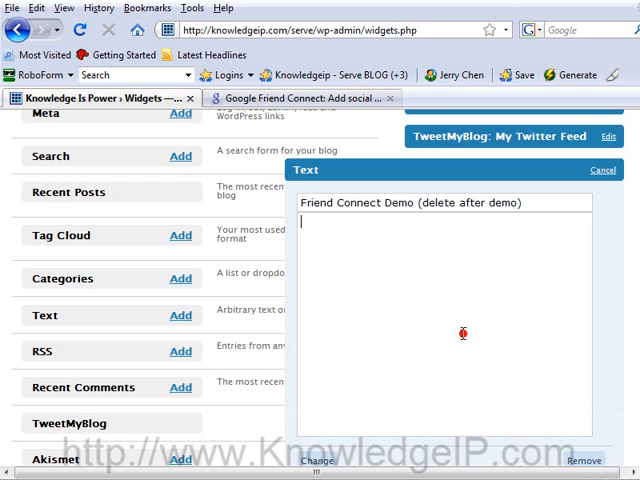
Step: Paste the copied members gadget code into the widget body
{"action": "right_click", "coordinate": [462, 334]}
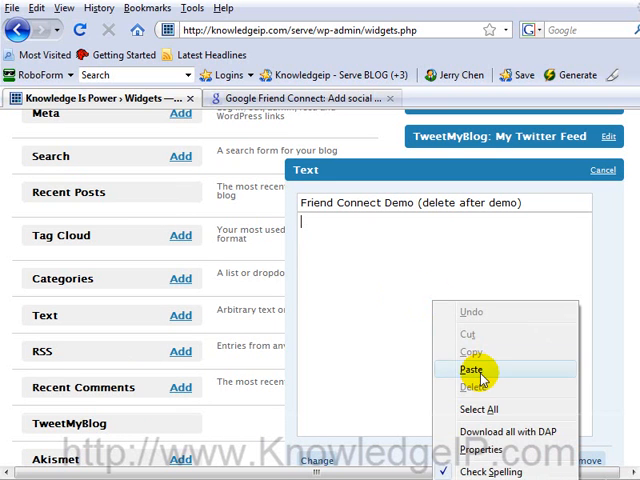
{"action": "left_click", "coordinate": [471, 369]}
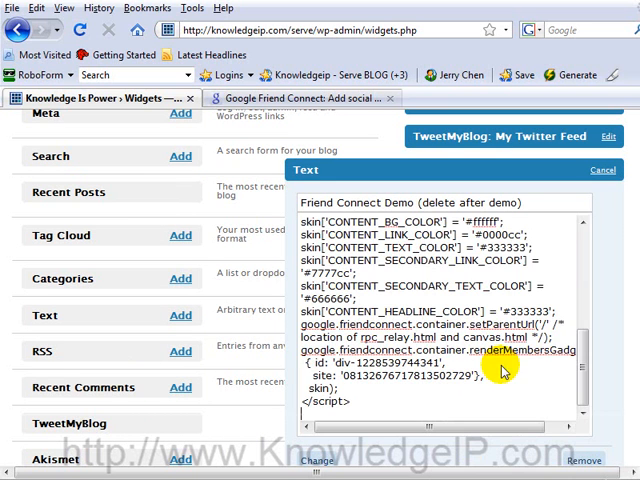
{"action": "scroll", "scroll_direction": "down", "scroll_amount": 3}
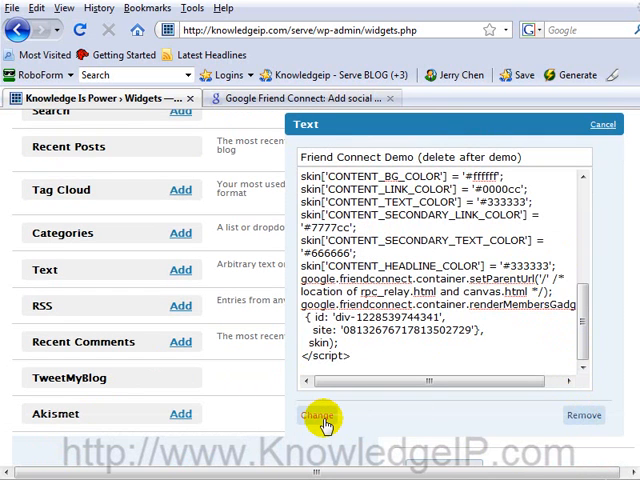
Step: Apply the Friend Connect Demo title and gadget code, then save the sidebar widgets
{"action": "left_click", "coordinate": [322, 415]}
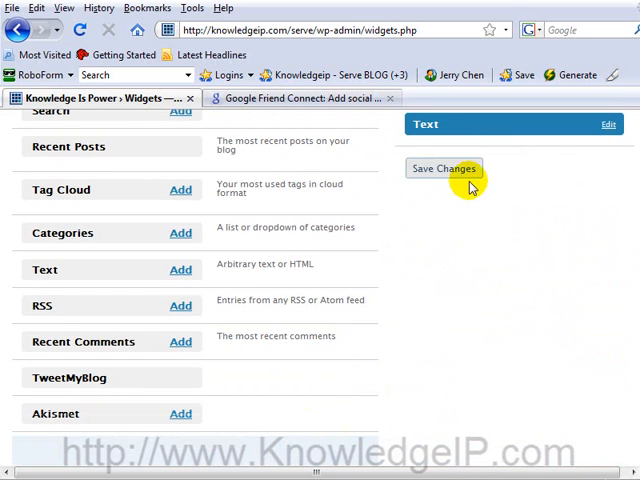
{"action": "left_click", "coordinate": [443, 168]}
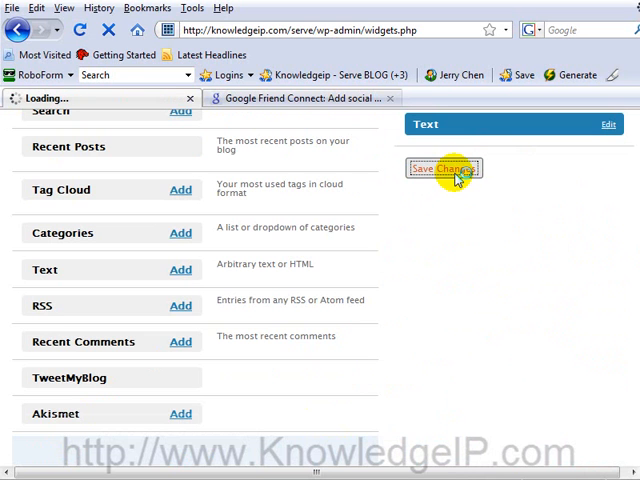
{"action": "left_click", "coordinate": [443, 168]}
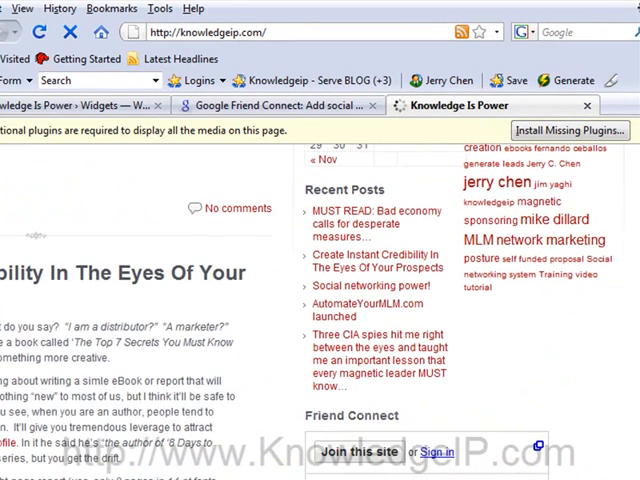
Step: Scroll the live blog to the Friend Connect Demo box showing six members
{"action": "scroll", "scroll_direction": "down", "scroll_amount": 3}
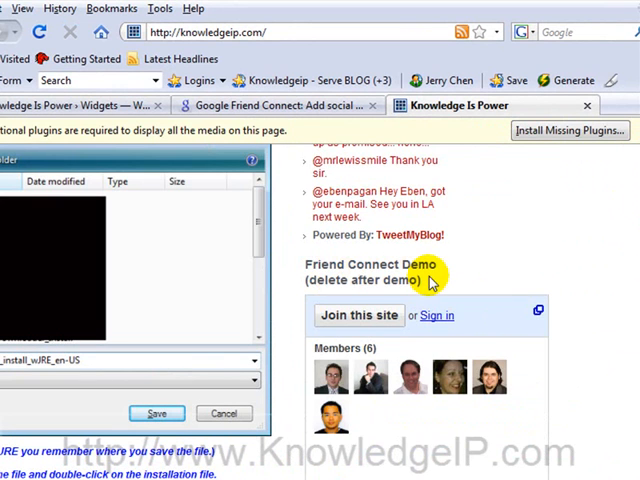
{"action": "mouse_move", "coordinate": [592, 298]}
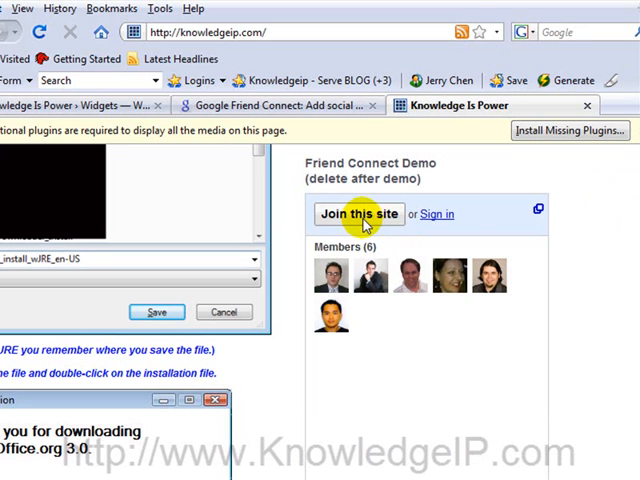
{"action": "mouse_move", "coordinate": [439, 214]}
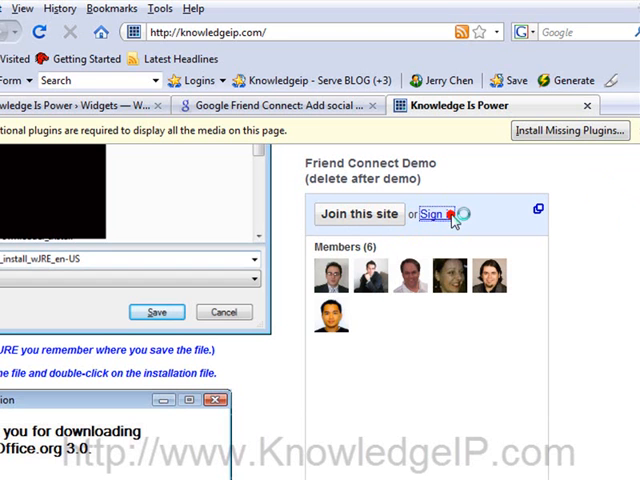
{"action": "left_click", "coordinate": [432, 214]}
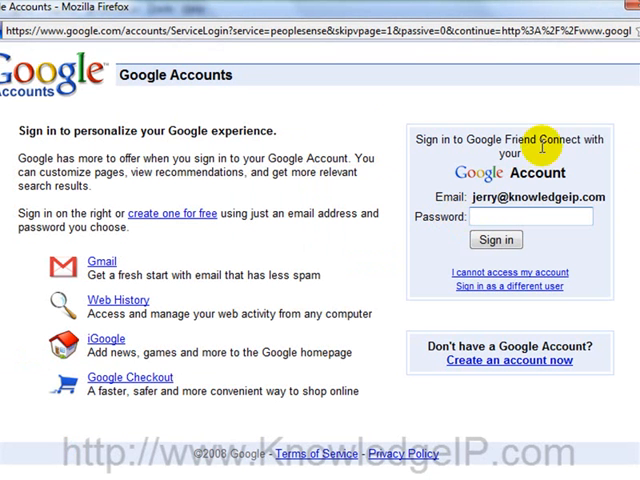
{"action": "mouse_move", "coordinate": [410, 203]}
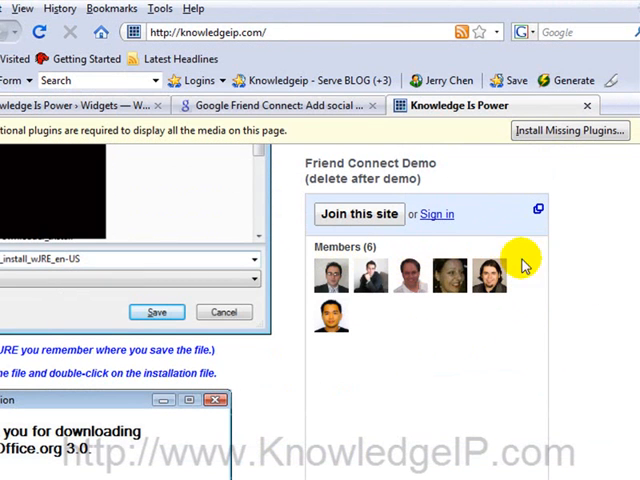
{"action": "mouse_move", "coordinate": [592, 285]}
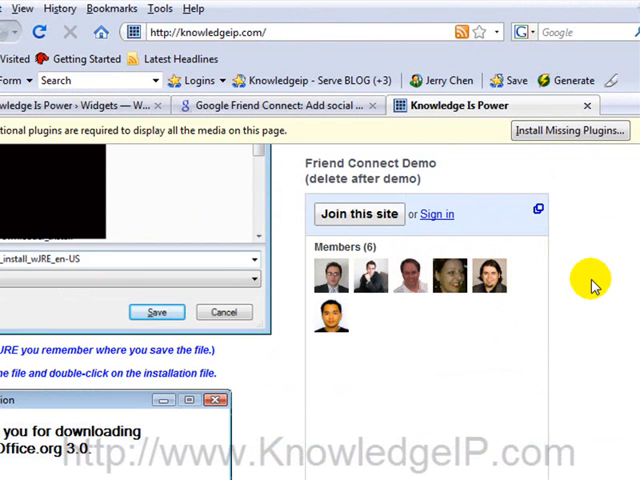
{"action": "mouse_move", "coordinate": [522, 400]}
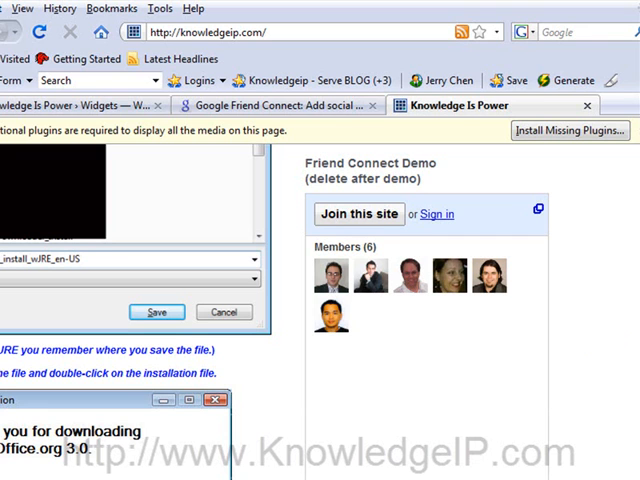
{"action": "mouse_move", "coordinate": [623, 280]}
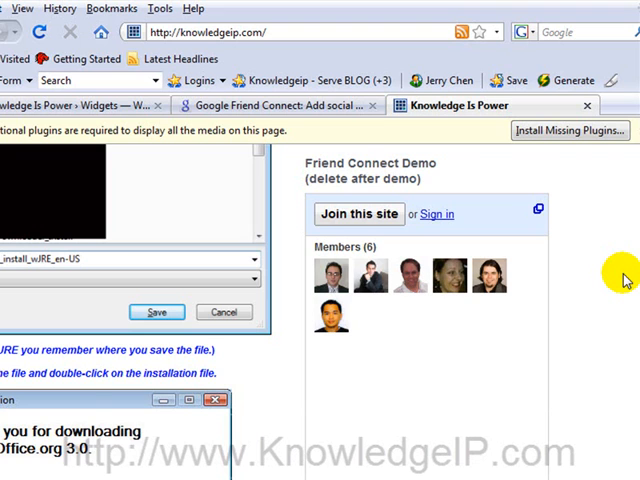
{"action": "scroll", "scroll_direction": "down", "scroll_amount": 3}
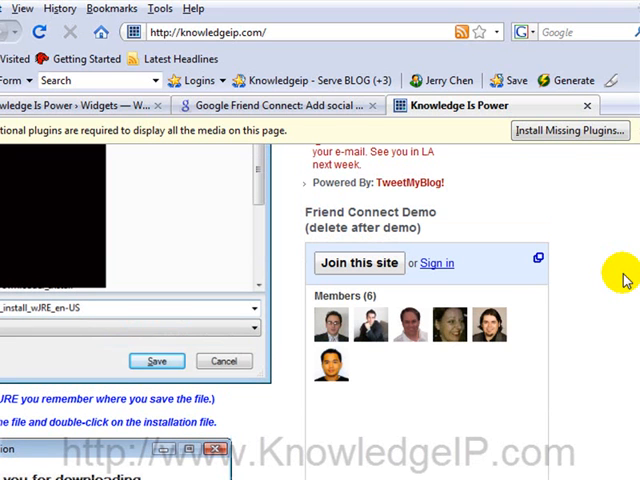